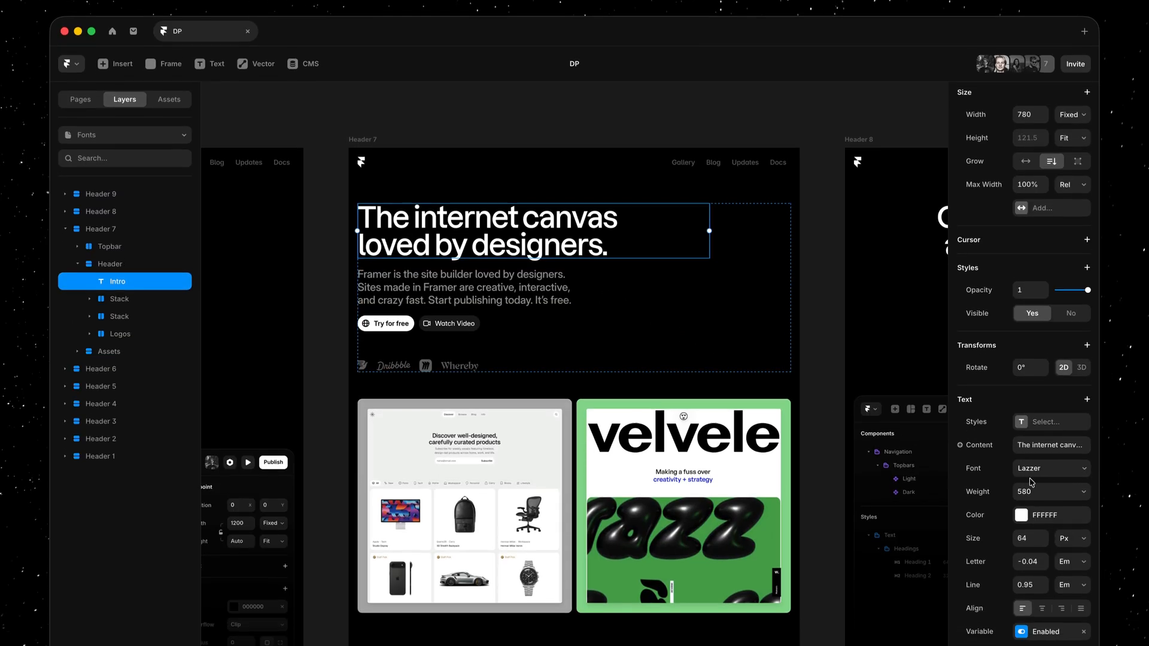
Show the font chooser for the selected Intro headline text layer
{"action": "left_click", "coordinate": [1050, 468]}
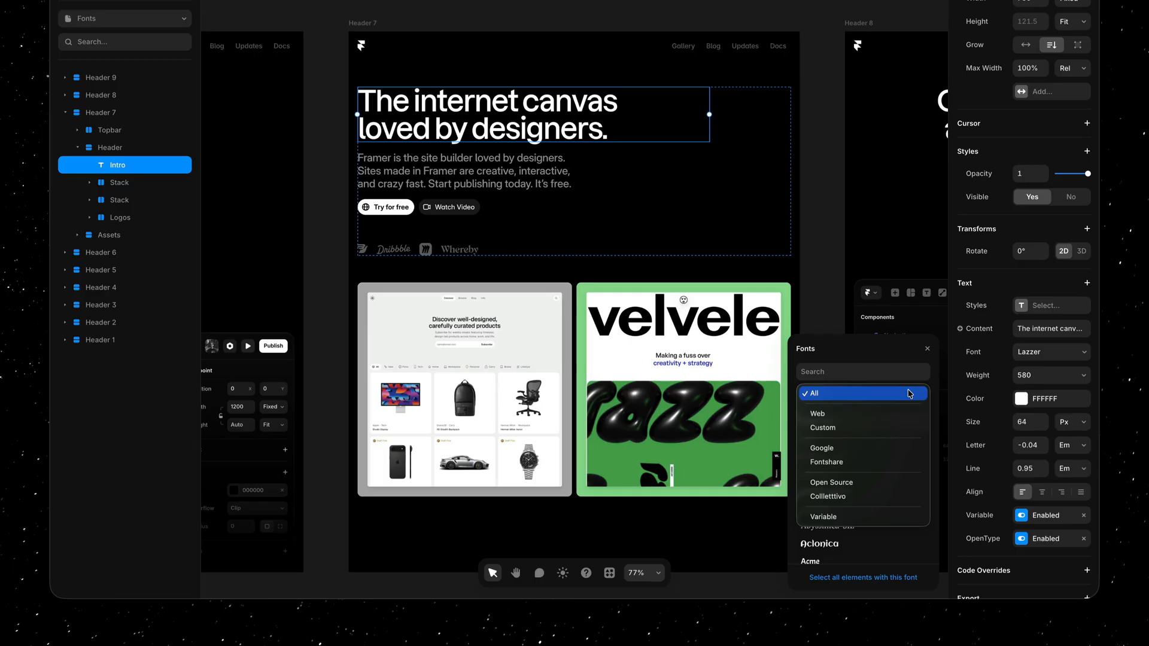
Filter to Custom fonts and apply Lazzer to the headline
{"action": "left_click", "coordinate": [823, 427]}
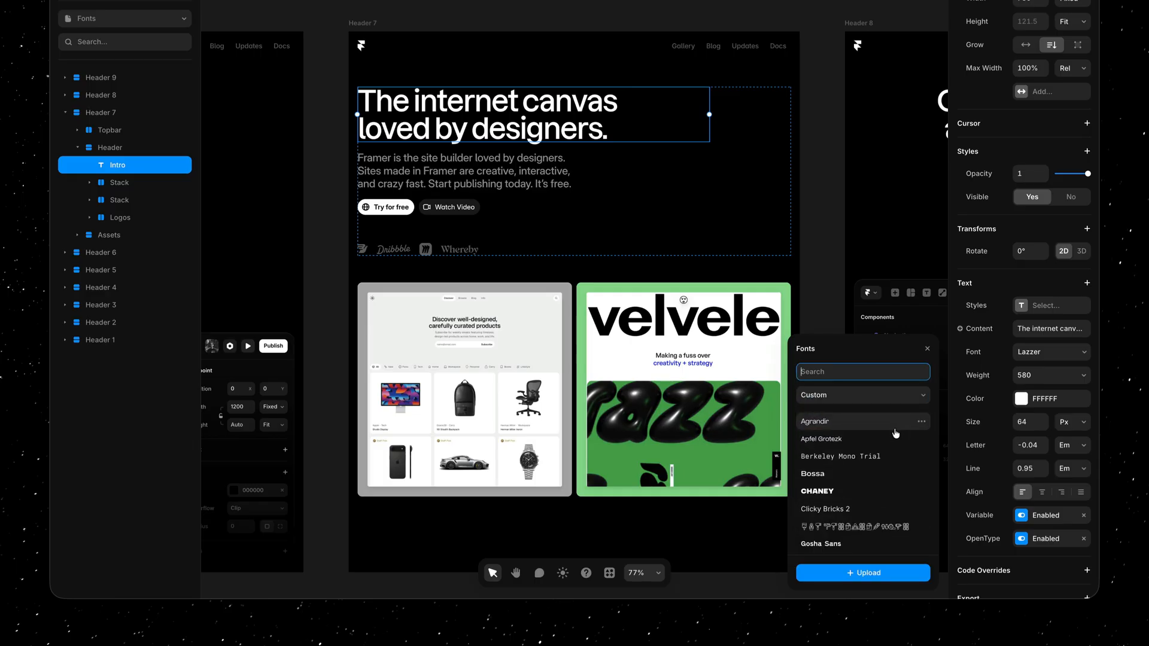
{"action": "mouse_move", "coordinate": [879, 541]}
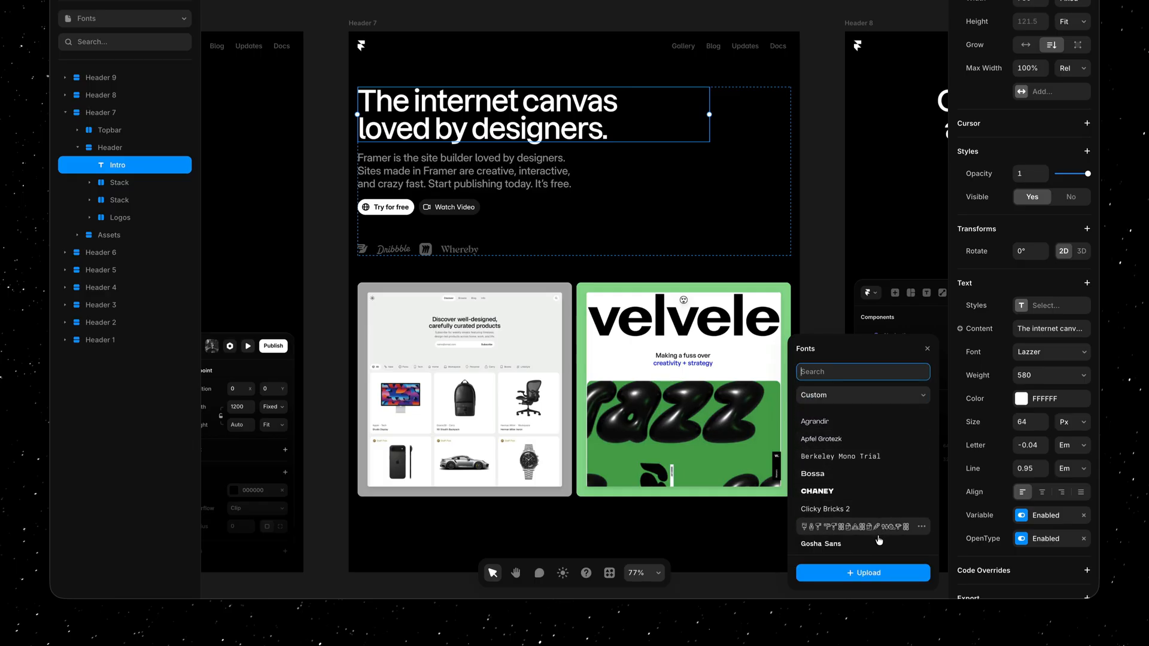
{"action": "scroll", "scroll_direction": "down", "scroll_amount": 3}
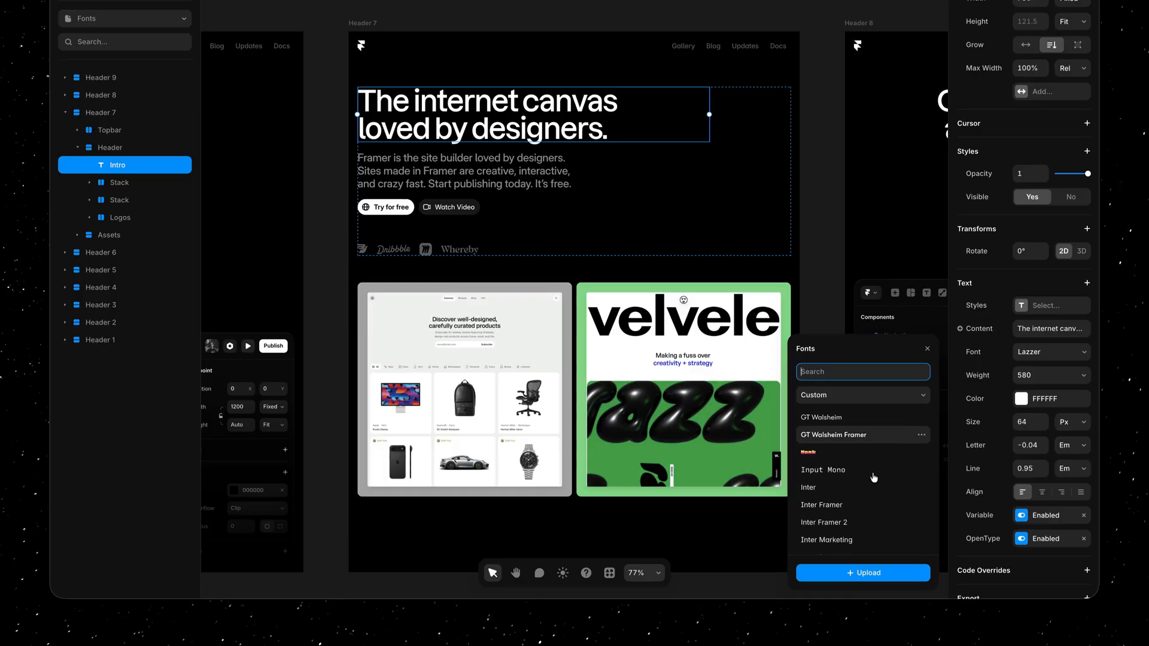
{"action": "scroll", "scroll_direction": "down", "scroll_amount": 3}
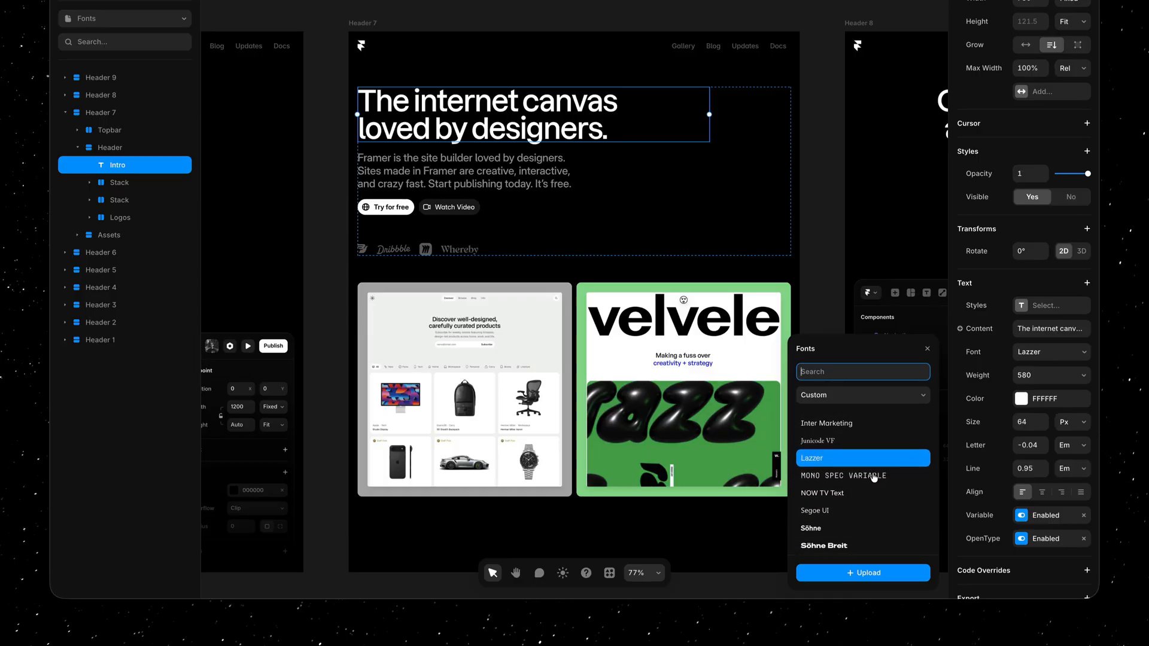
{"action": "mouse_move", "coordinate": [828, 424]}
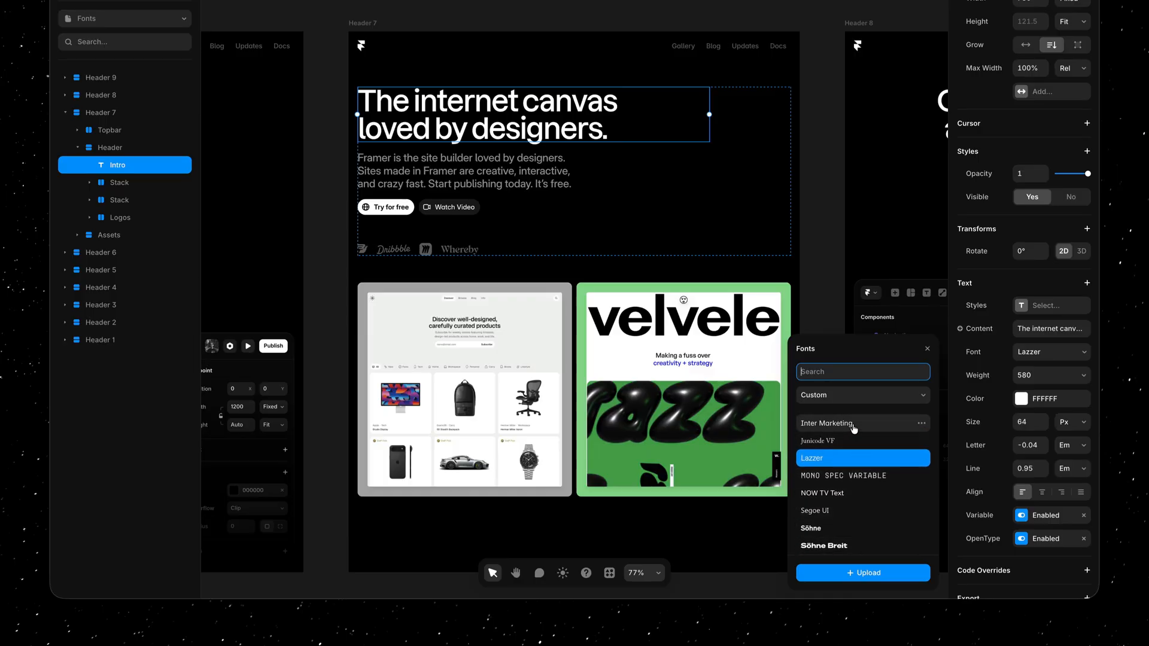
{"action": "mouse_move", "coordinate": [851, 460]}
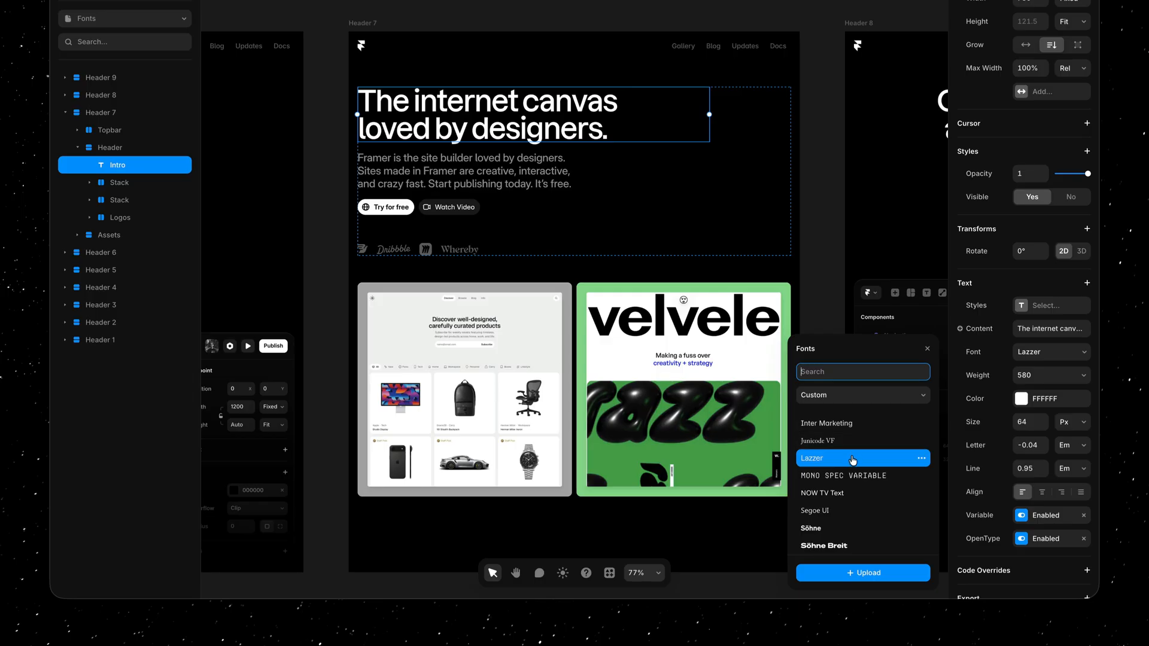
{"action": "left_click", "coordinate": [926, 349]}
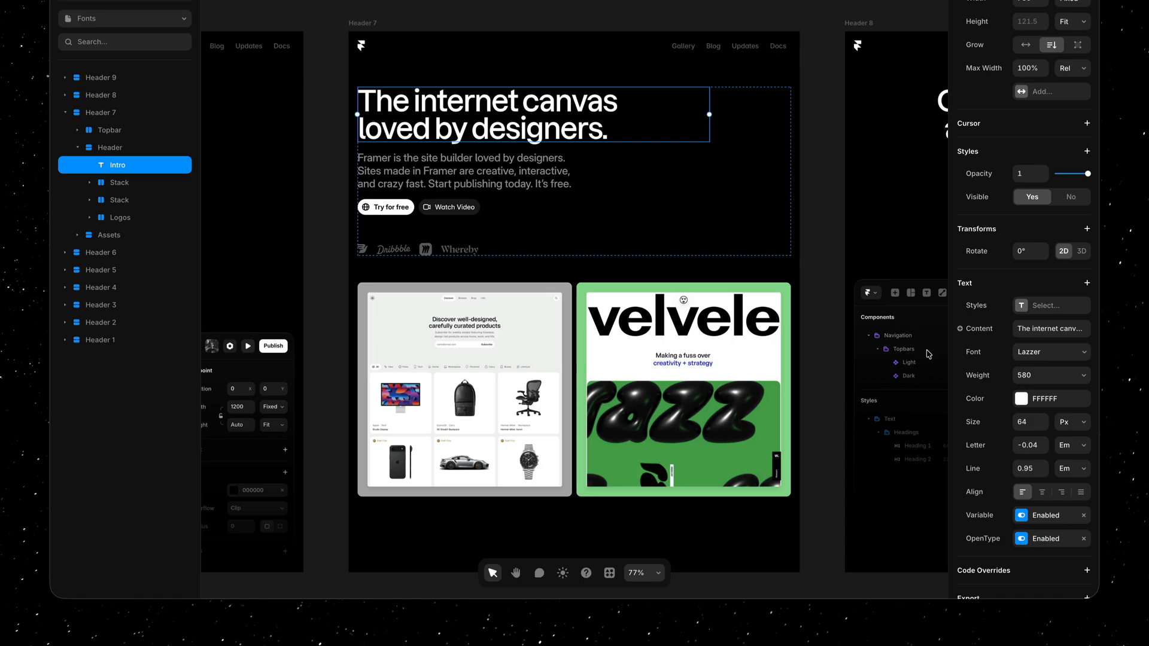
Reveal the Variable settings popover showing weight 580 and italic 0
{"action": "left_click", "coordinate": [1030, 518]}
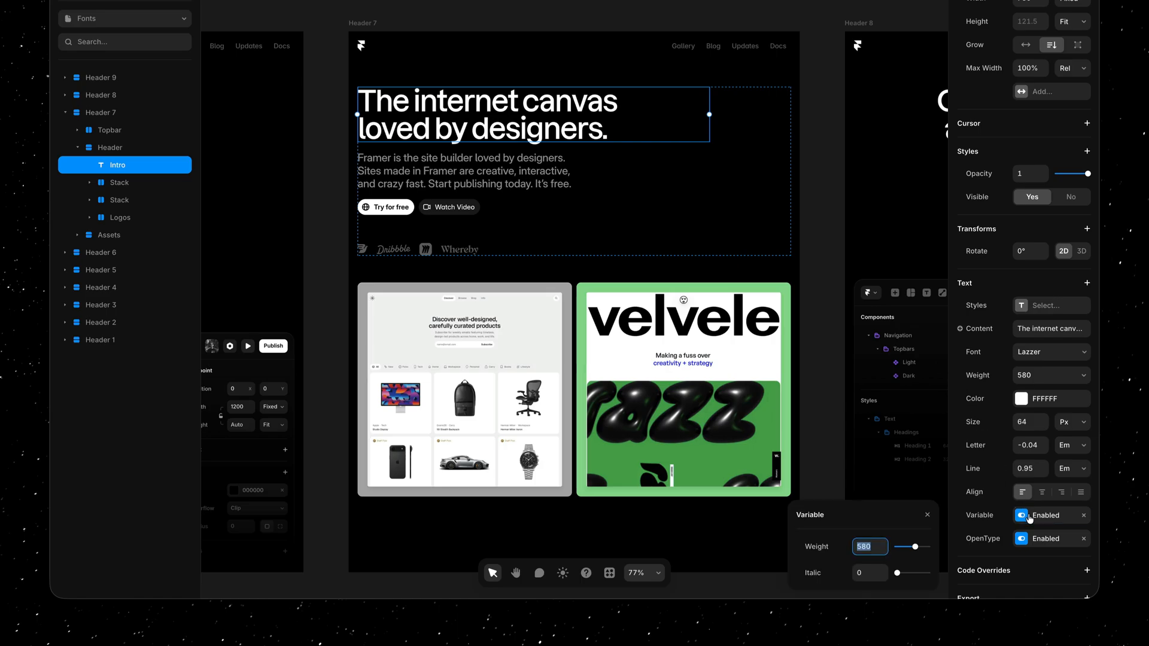
{"action": "mouse_move", "coordinate": [963, 550]}
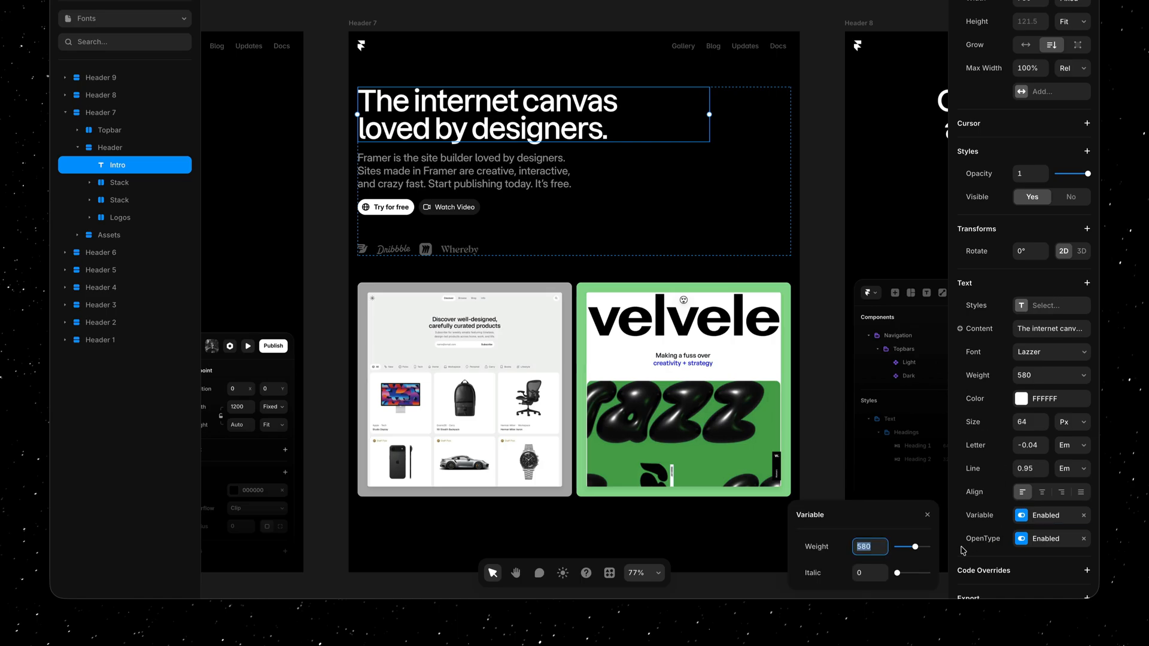